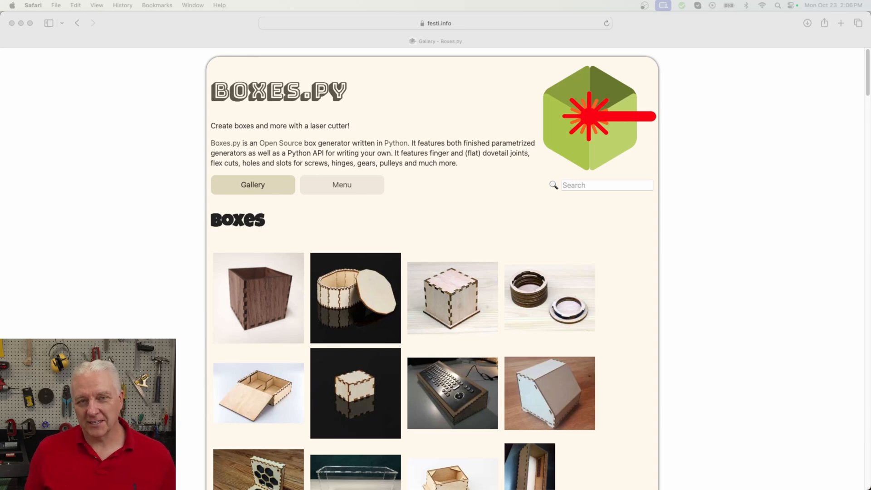
pyautogui.moveTo(560, 389)
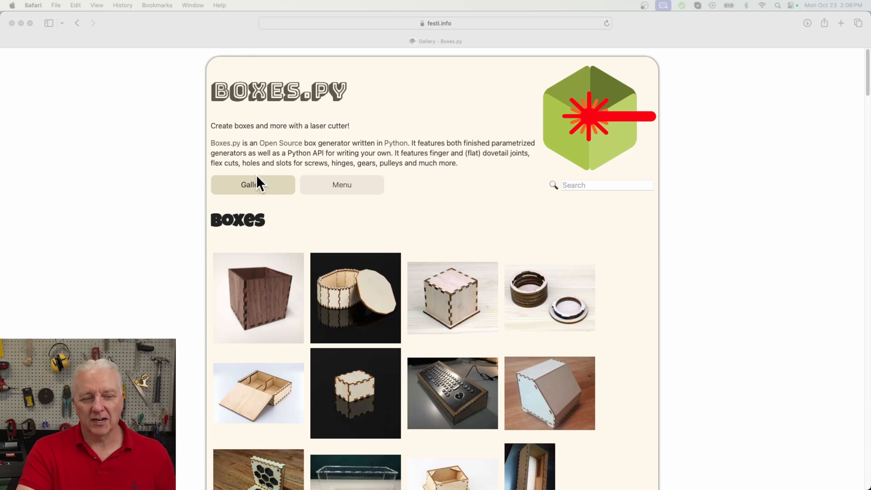
pyautogui.moveTo(283, 196)
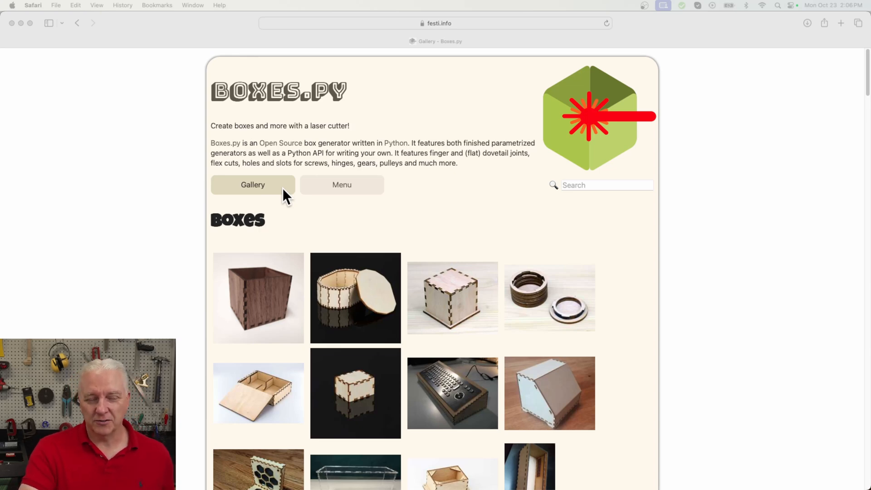
pyautogui.moveTo(353, 194)
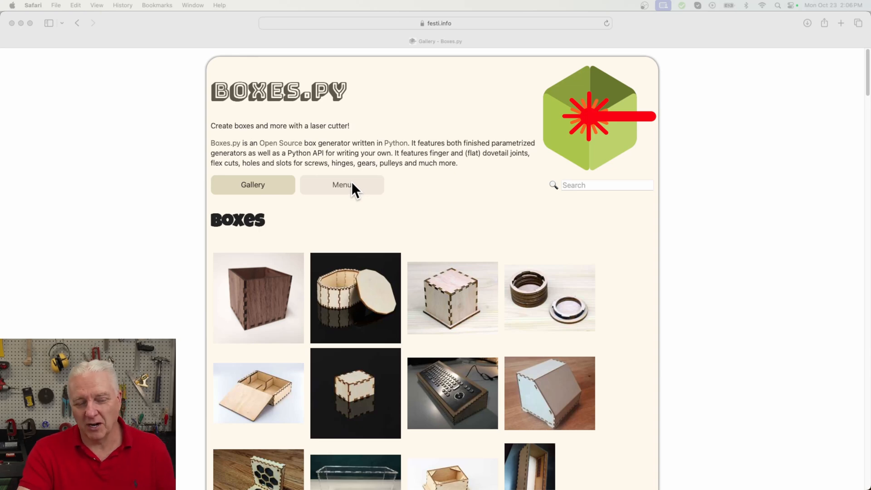
pyautogui.moveTo(338, 212)
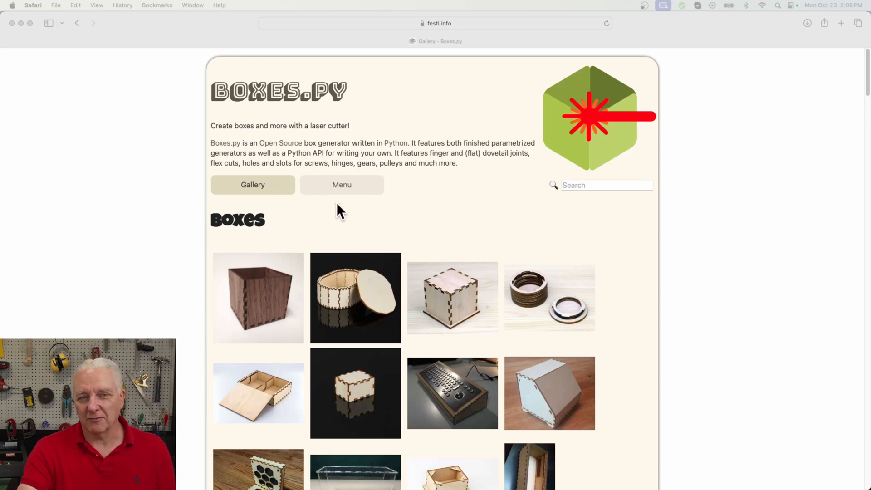
# Scroll the gallery past boxes and flex boxes down to Trays and Drawer Inserts.
pyautogui.scroll(-3)
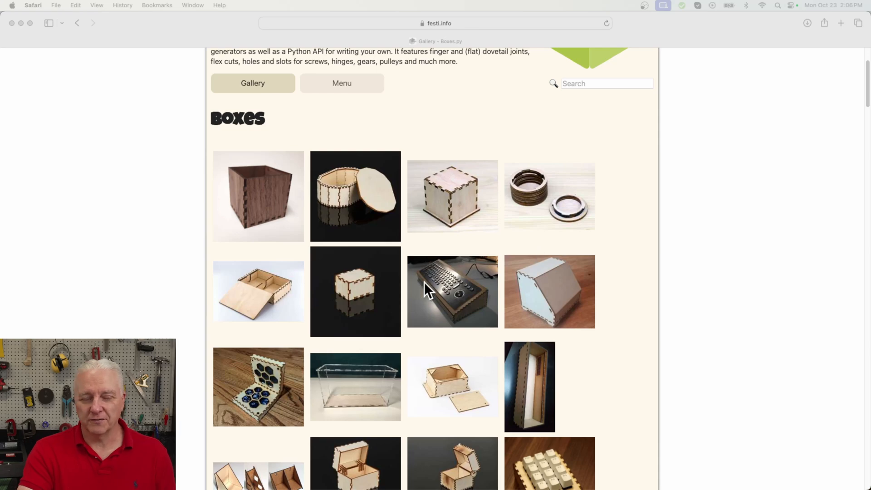
pyautogui.scroll(-3)
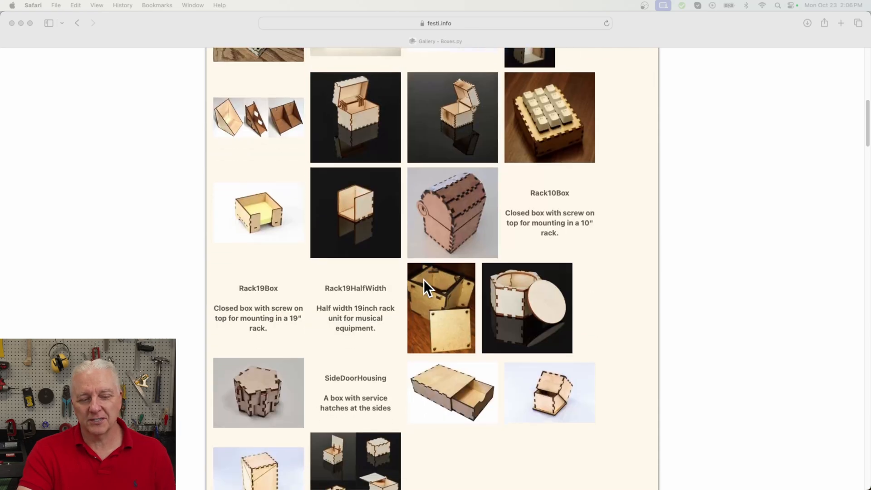
pyautogui.scroll(-3)
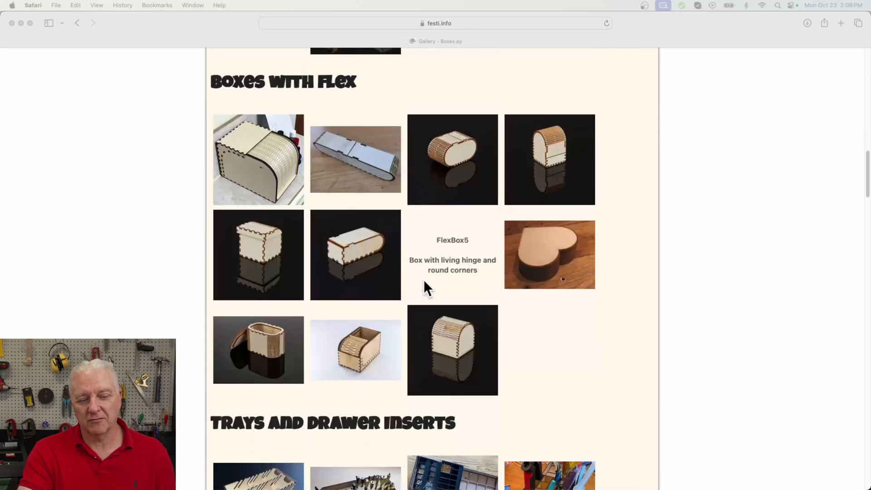
pyautogui.scroll(-3)
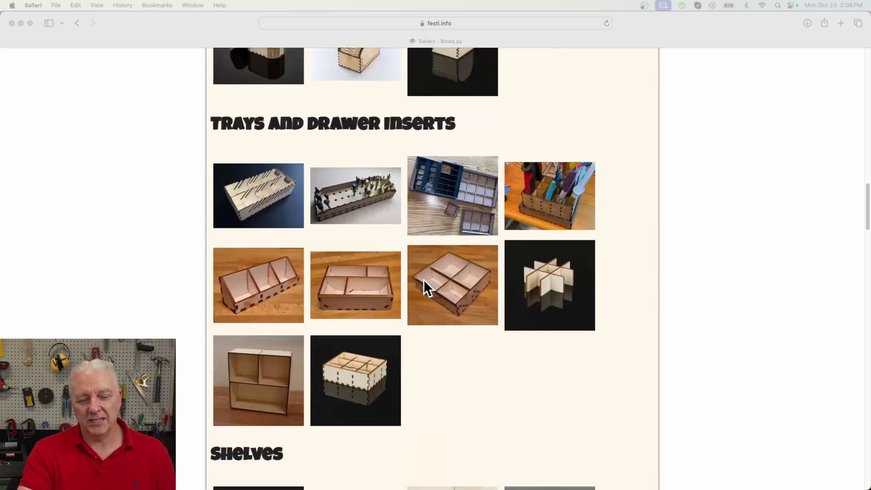
pyautogui.scroll(-3)
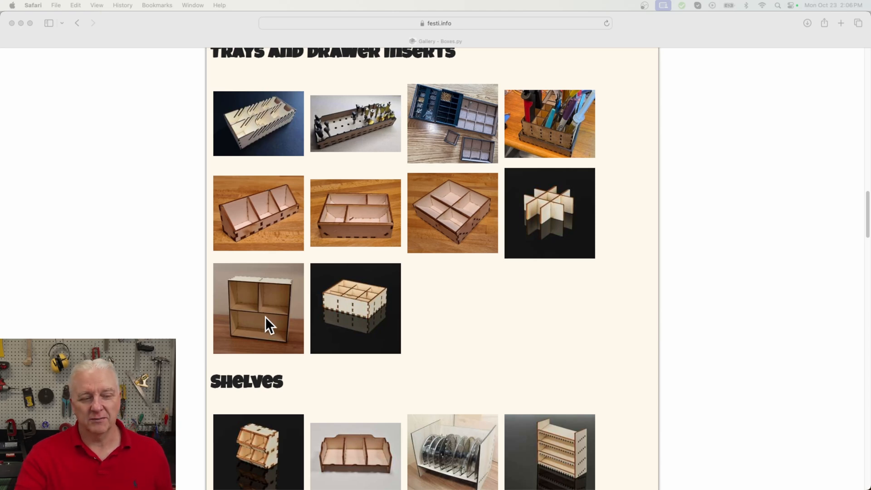
pyautogui.moveTo(260, 321)
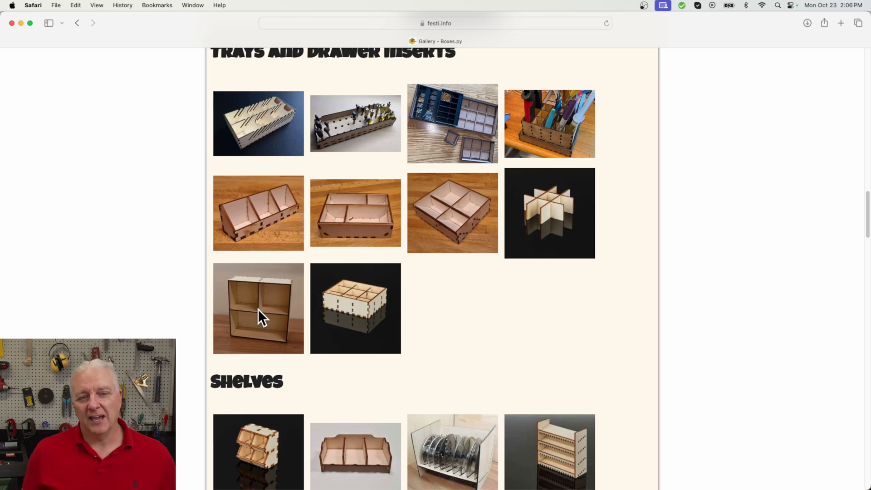
# Open TrayLayout and check height 70, sections 90*3 by 90:320, and the layout box.
pyautogui.click(258, 309)
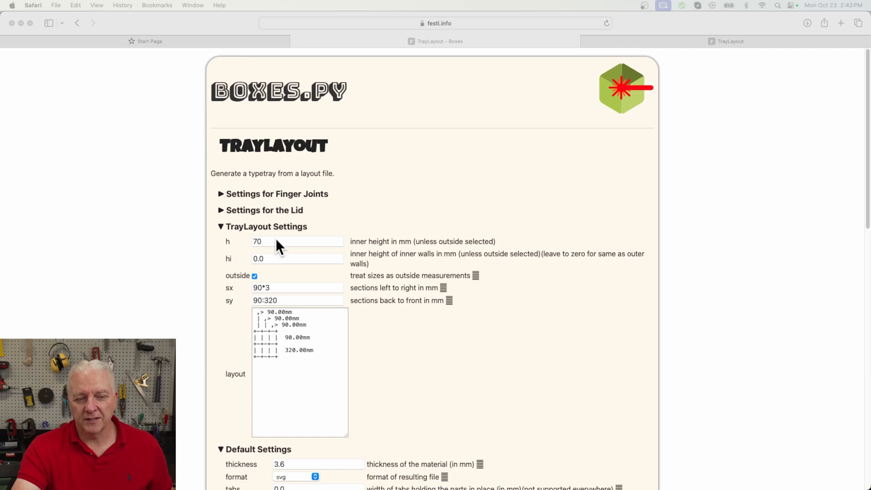
pyautogui.click(269, 241)
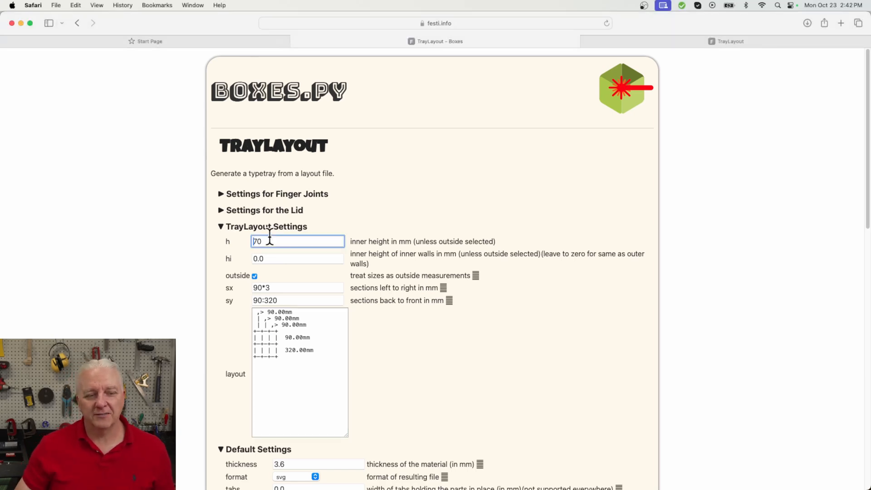
pyautogui.click(297, 287)
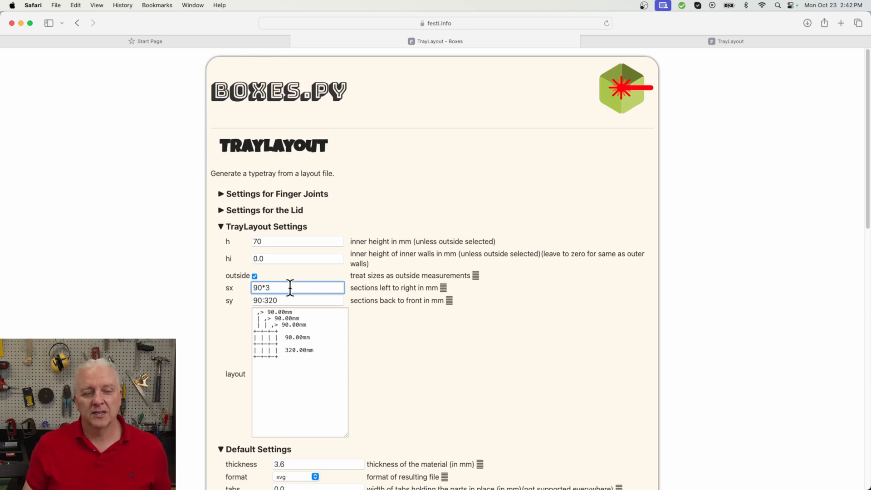
pyautogui.click(297, 301)
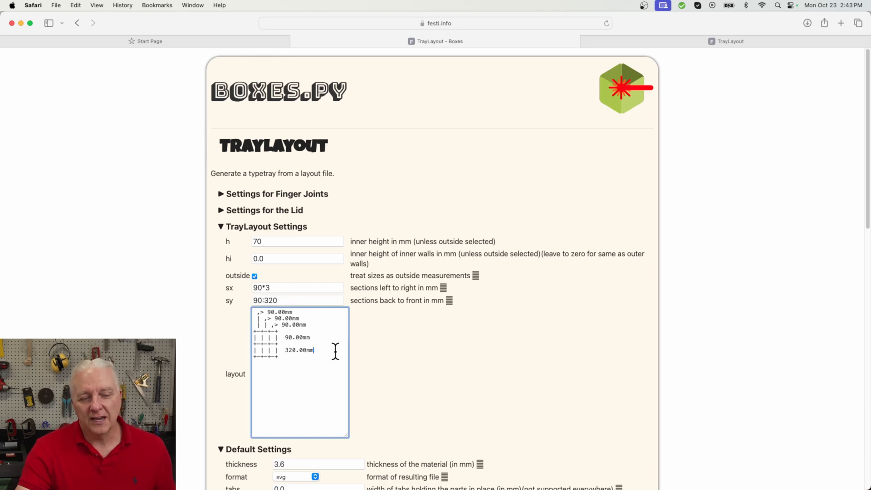
# Scroll down to the layout diagram to edit the 90 mm row's walls.
pyautogui.scroll(-3)
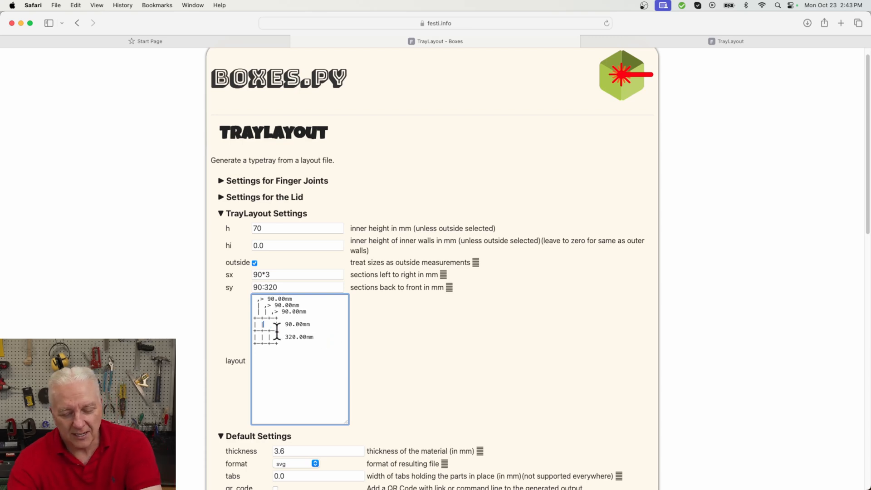
pyautogui.moveTo(376, 353)
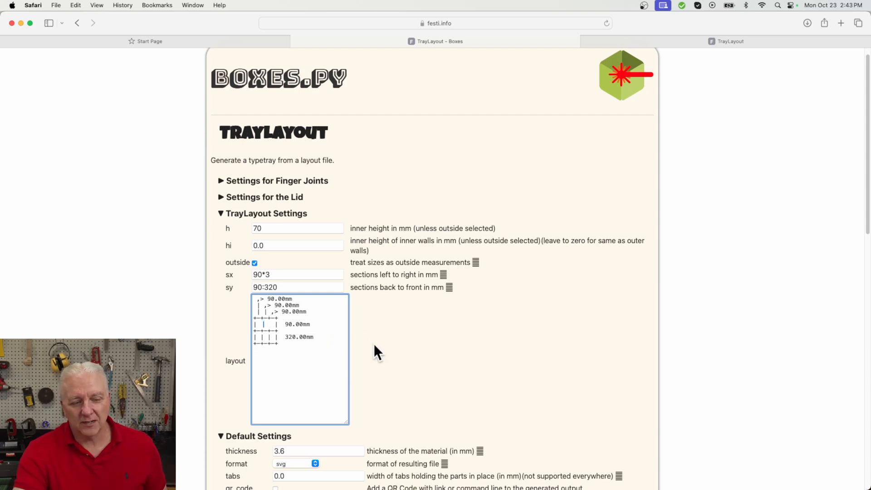
pyautogui.moveTo(239, 316)
pyautogui.write('0.05')
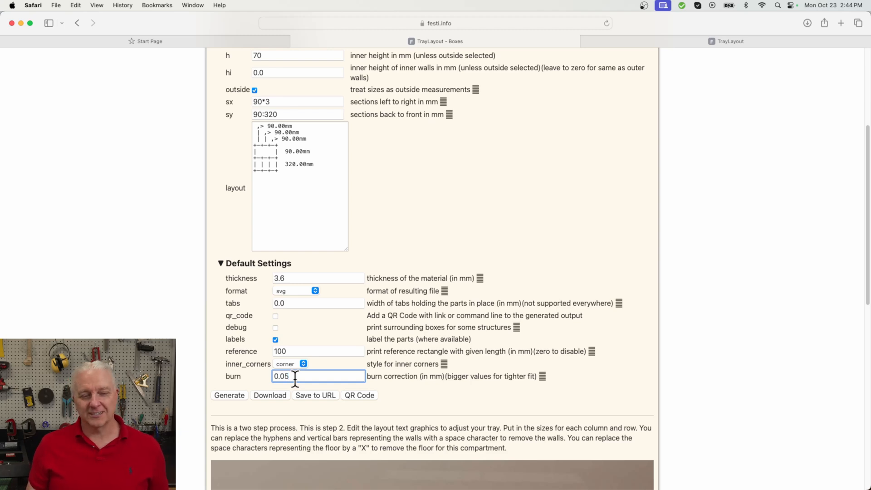
pyautogui.moveTo(271, 402)
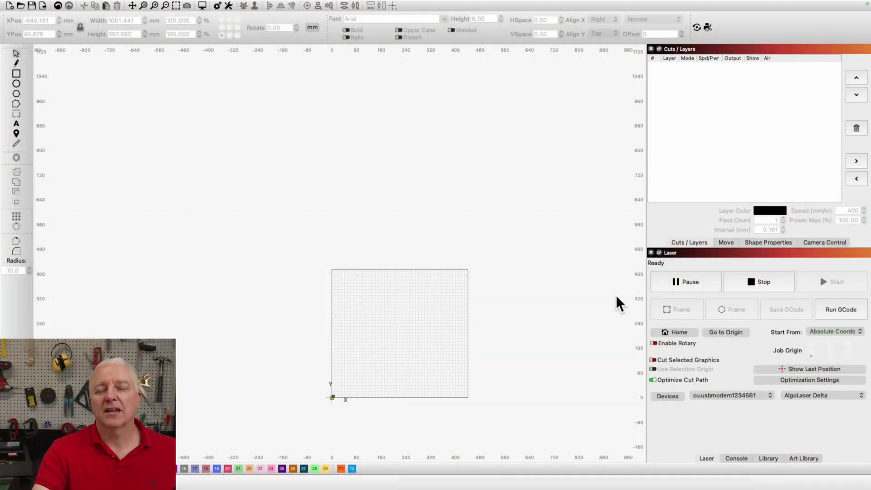
pyautogui.moveTo(861, 417)
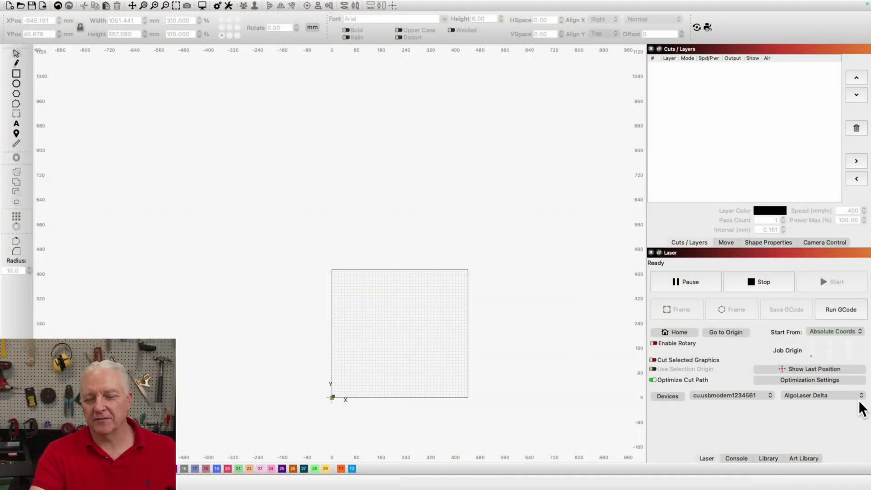
pyautogui.moveTo(442, 214)
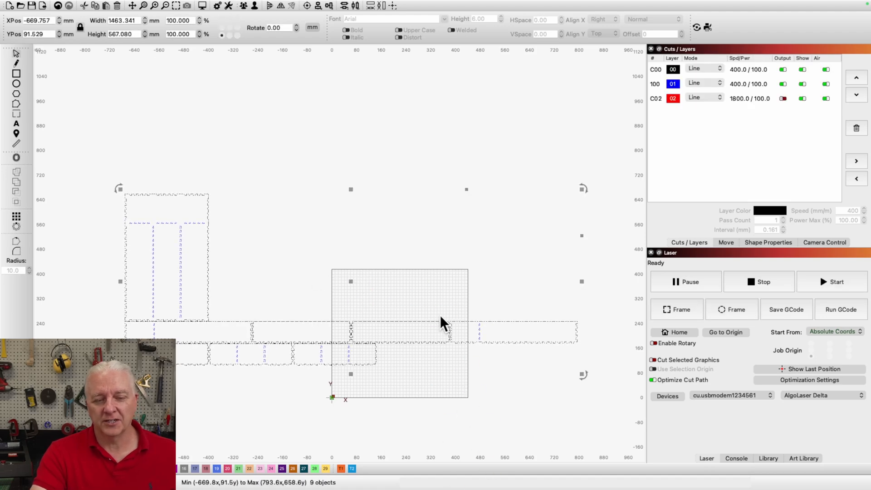
pyautogui.moveTo(194, 275)
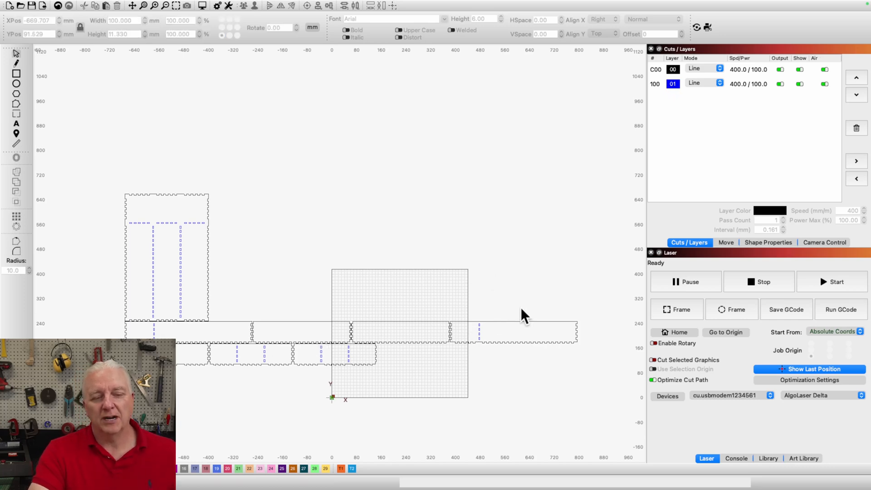
# Move the 270 mm wall and long 318 mm wall below the other pieces.
pyautogui.click(513, 335)
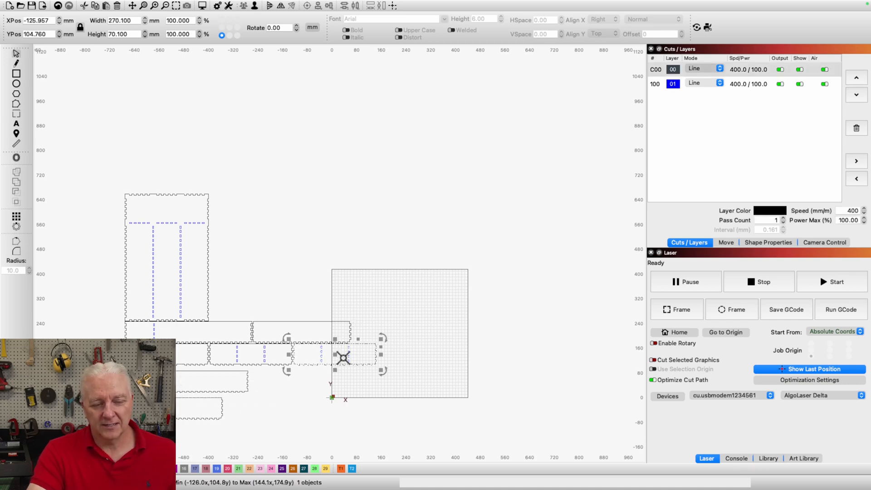
pyautogui.moveTo(341, 359); pyautogui.dragTo(289, 408)
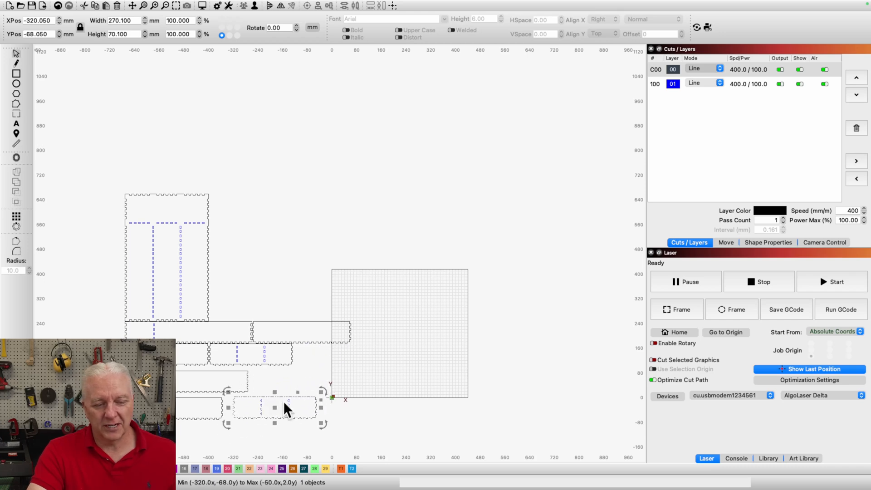
pyautogui.moveTo(283, 405); pyautogui.dragTo(302, 335)
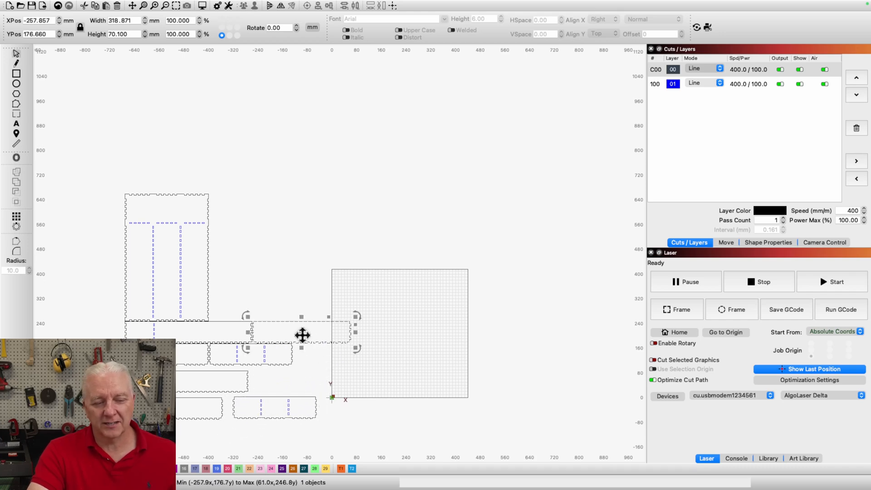
pyautogui.moveTo(301, 333); pyautogui.dragTo(395, 422)
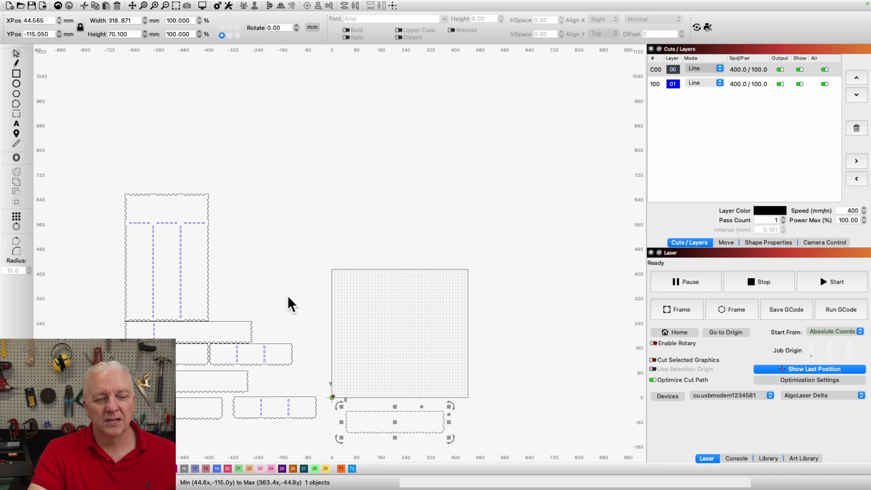